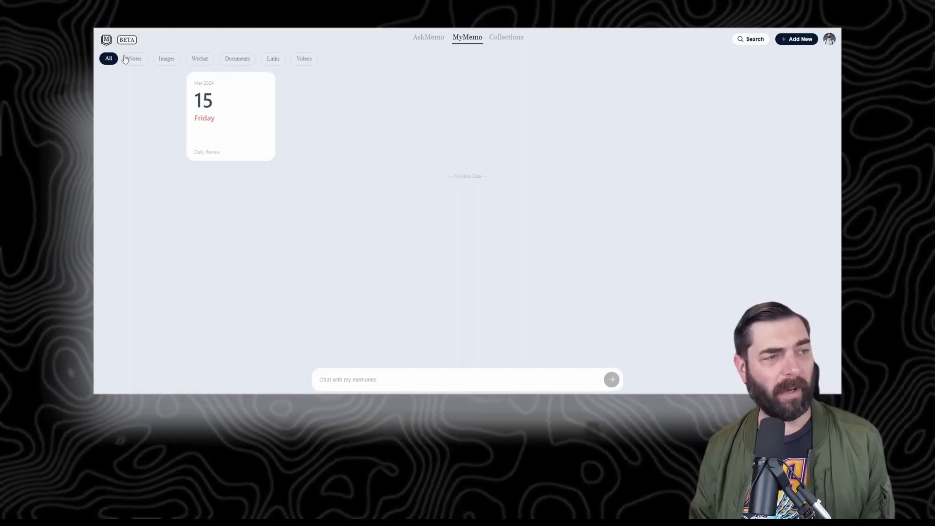
- Tour the Images, Links and Videos library filters, then switch to the AskMemo assistant
left_click(166, 58)
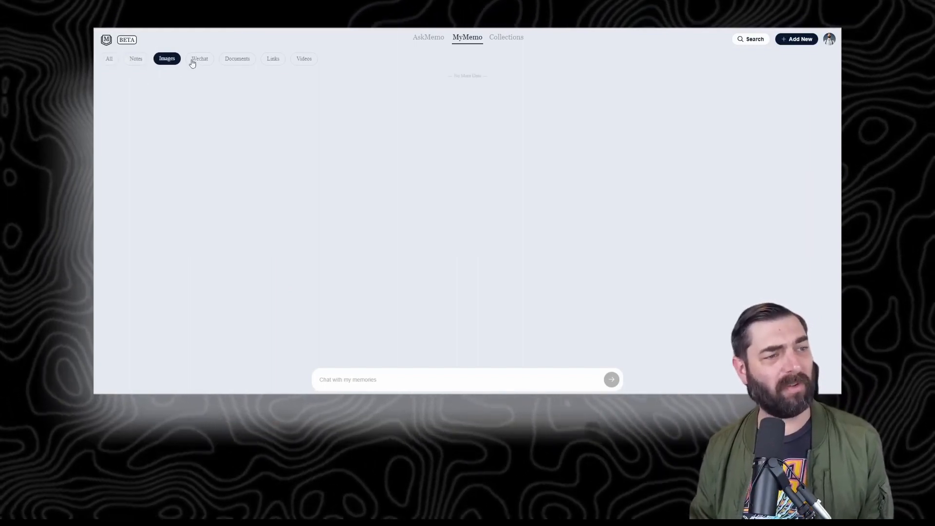
left_click(273, 58)
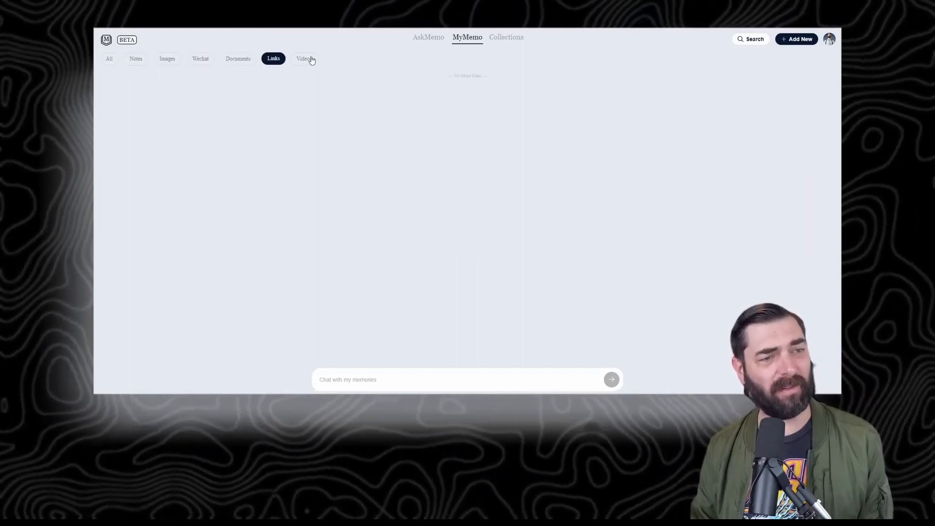
left_click(428, 37)
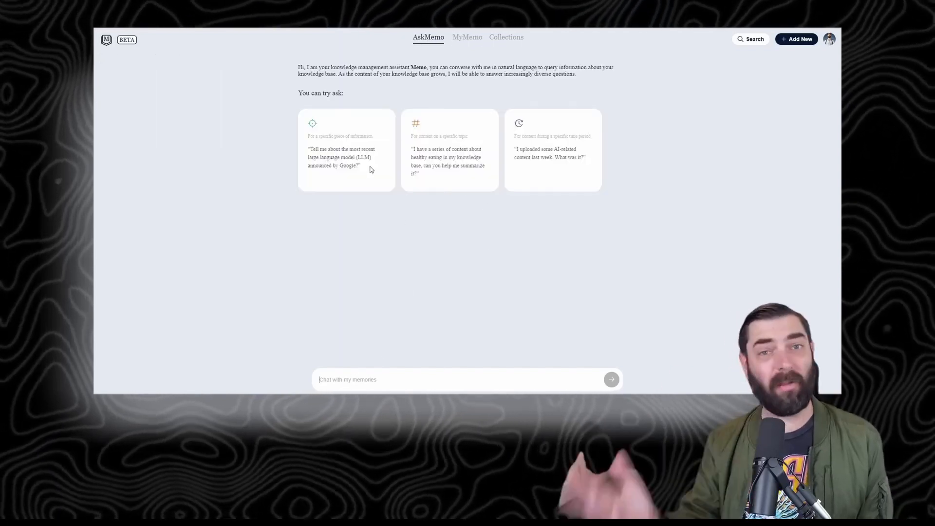
left_click(506, 37)
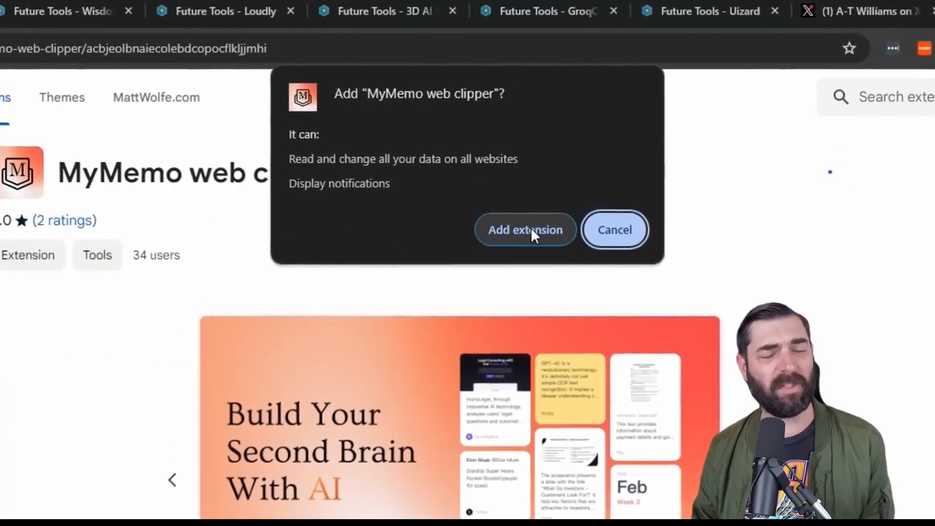
- Confirm installing the MyMemo web clipper extension and check it in Chrome before heading to YouTube
left_click(525, 229)
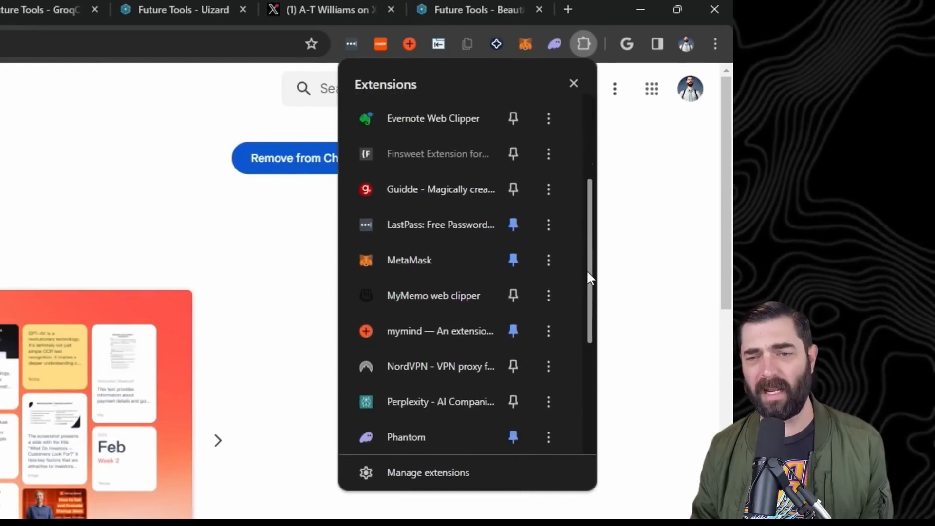
scroll("up", 3)
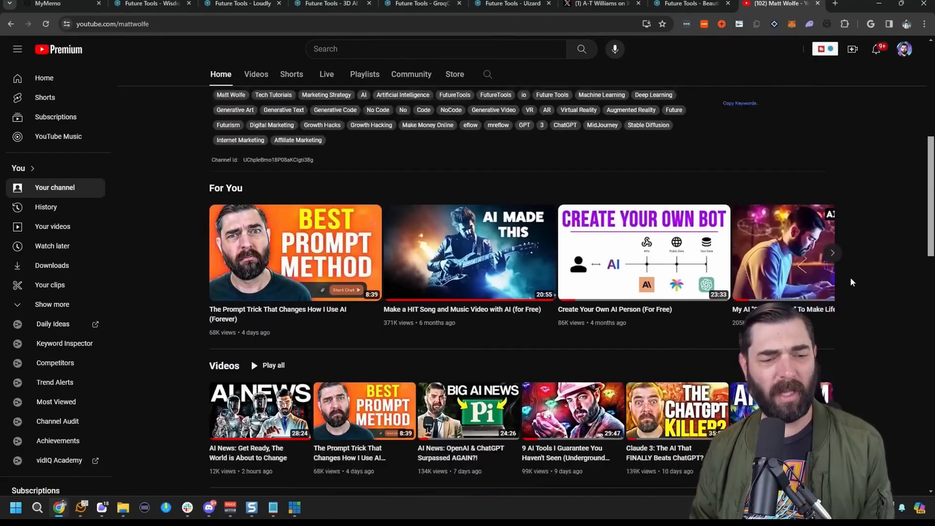
scroll("down", 3)
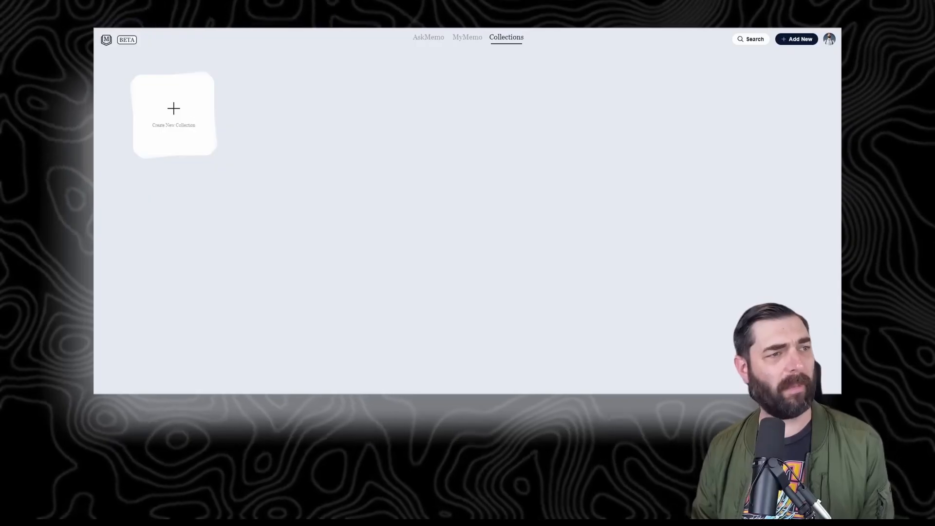
- Review the Prompt Trick memo's AI summary, then save the My AI Second Brain video with the clipper
left_click(467, 37)
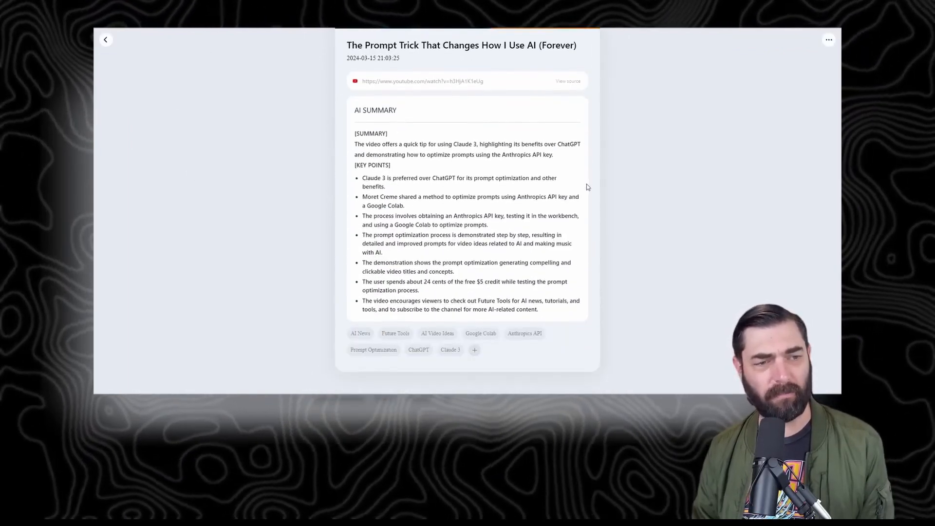
scroll("up", 3)
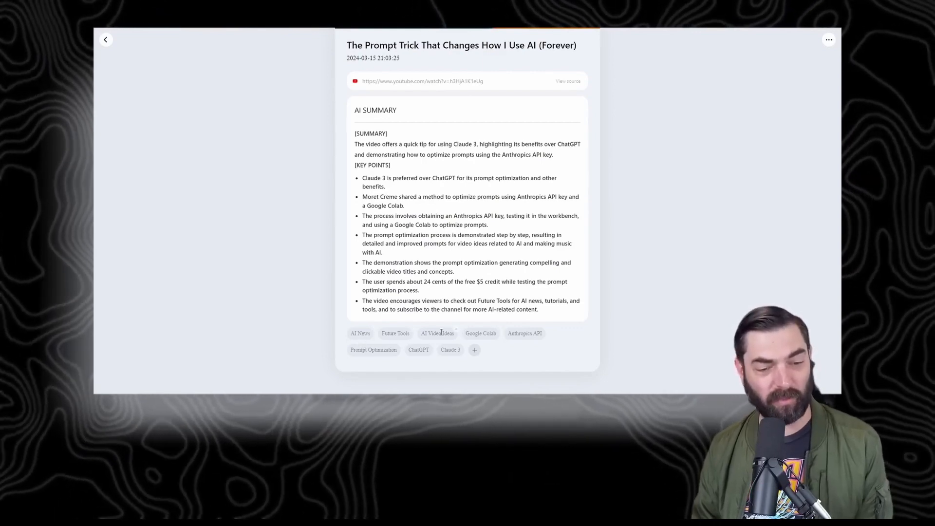
mouse_move(520, 353)
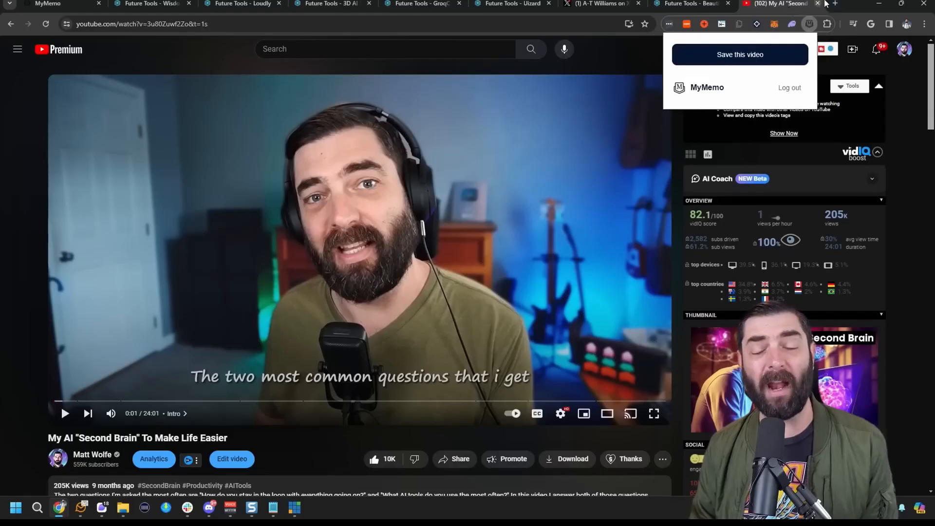
left_click(707, 87)
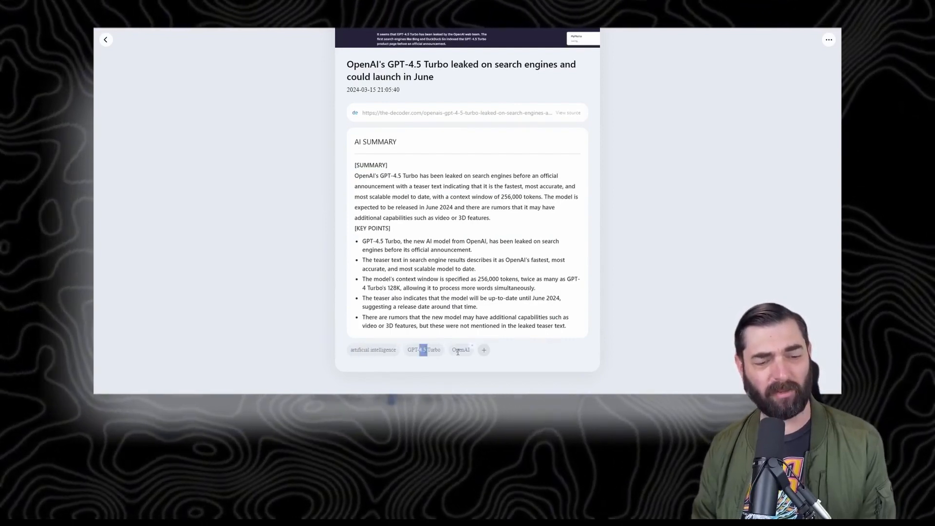
- Review the GPT-4.5 Turbo article memo and return to the library of all saved memos
left_click(460, 350)
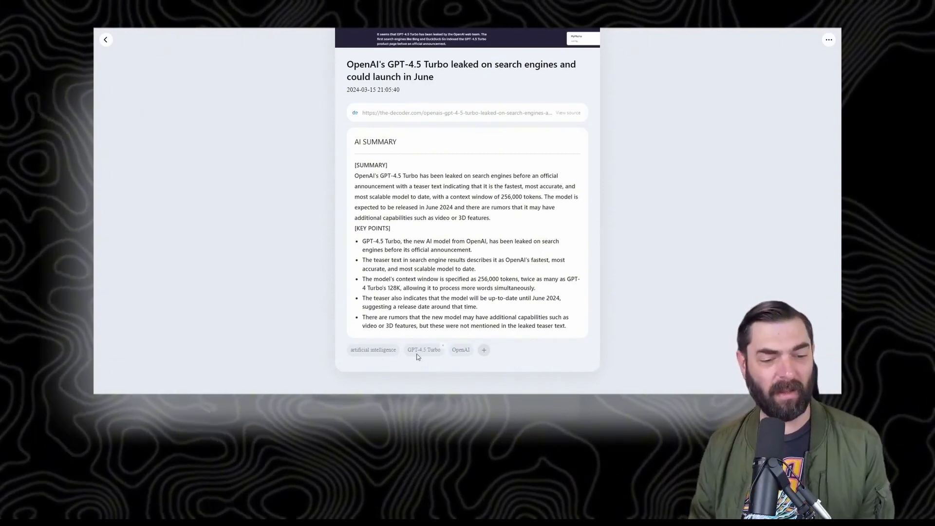
left_click(106, 39)
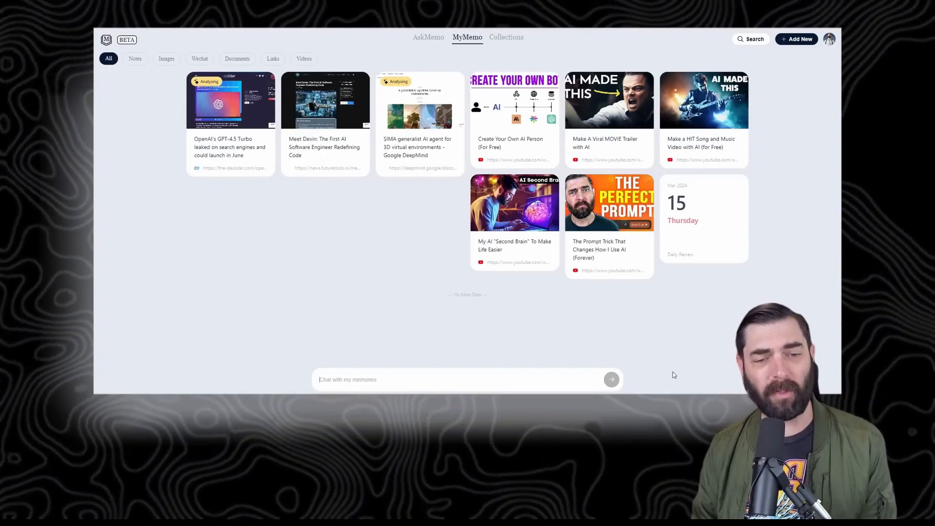
- Ask the memory chat 'What tools have I used to create music with AI?'
type("What tools have I used to create music with AI?")
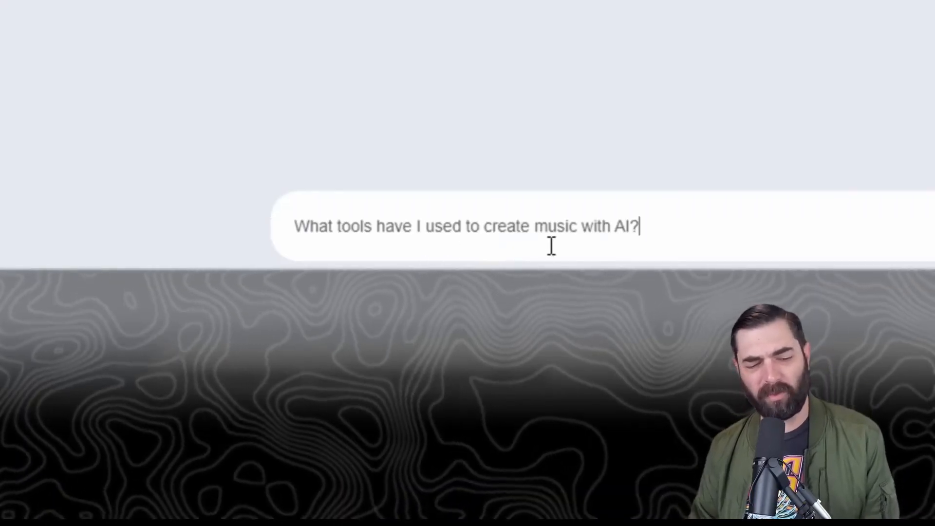
key("Return")
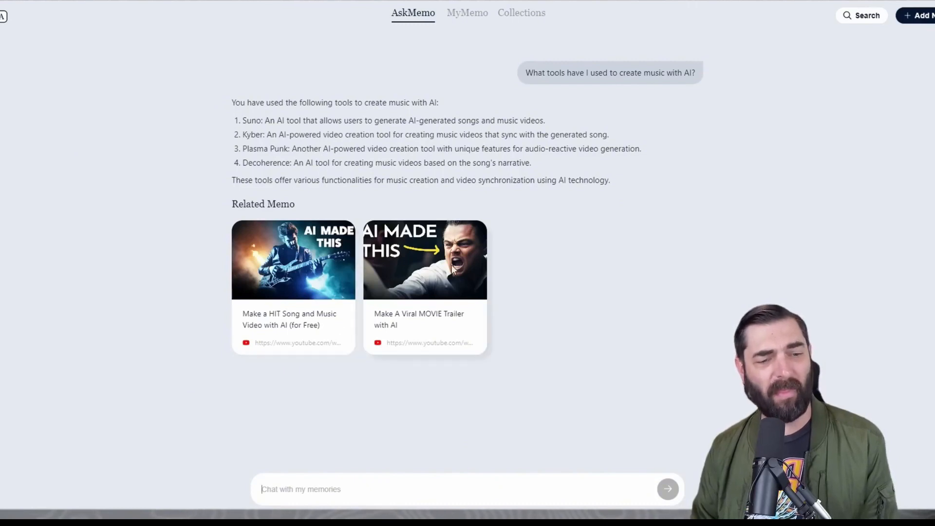
mouse_move(433, 298)
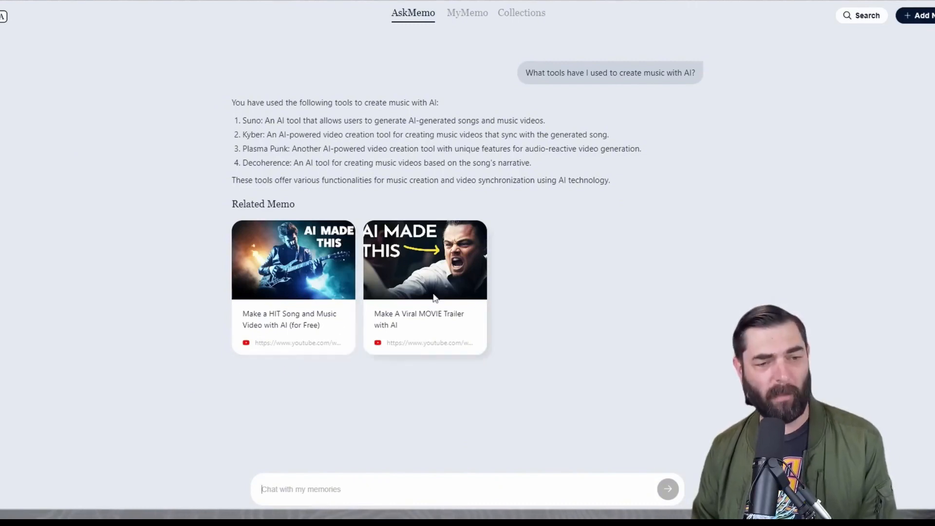
mouse_move(328, 326)
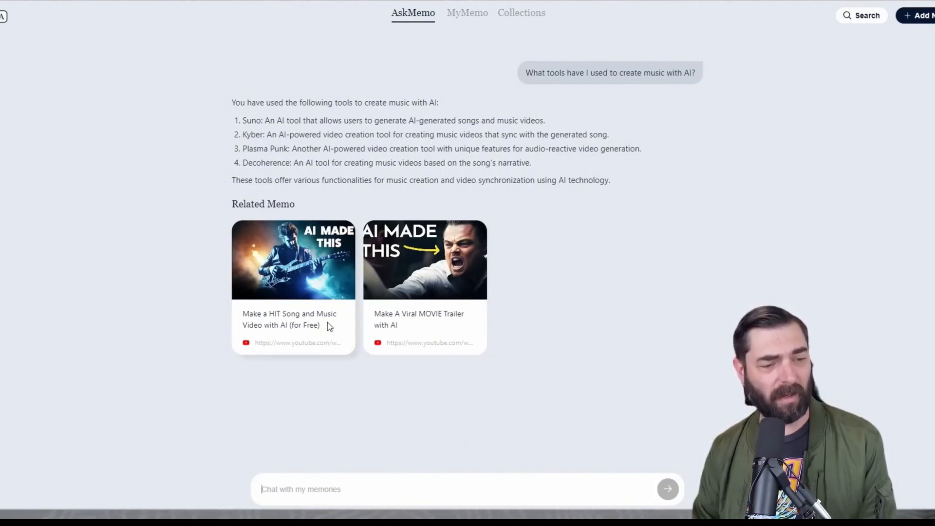
mouse_move(391, 335)
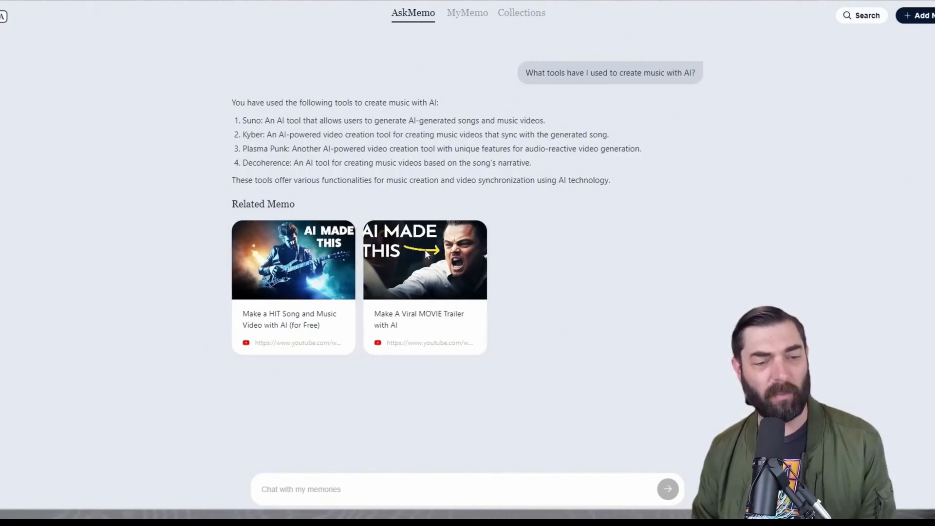
mouse_move(465, 277)
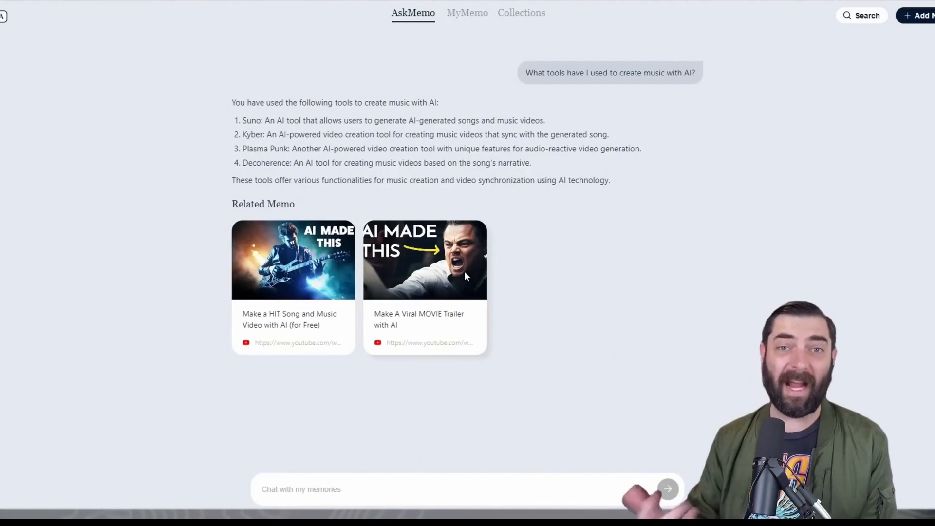
mouse_move(497, 472)
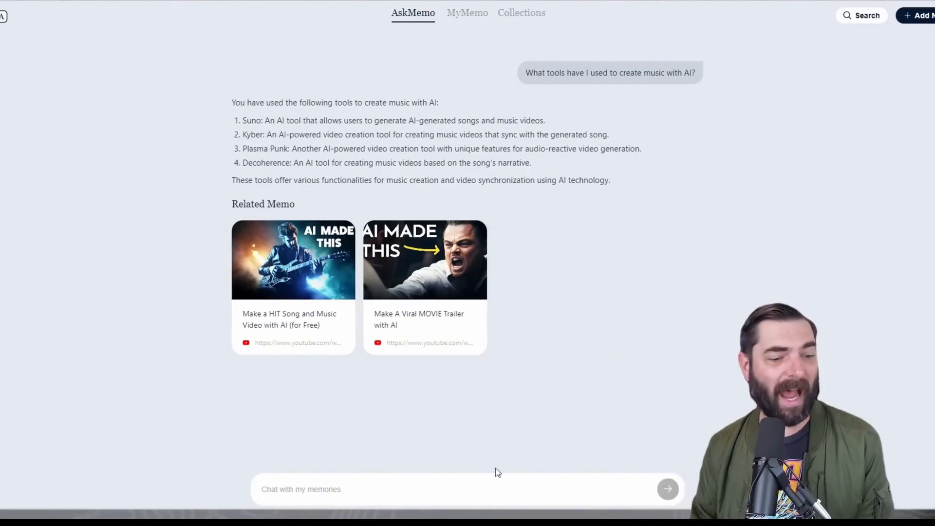